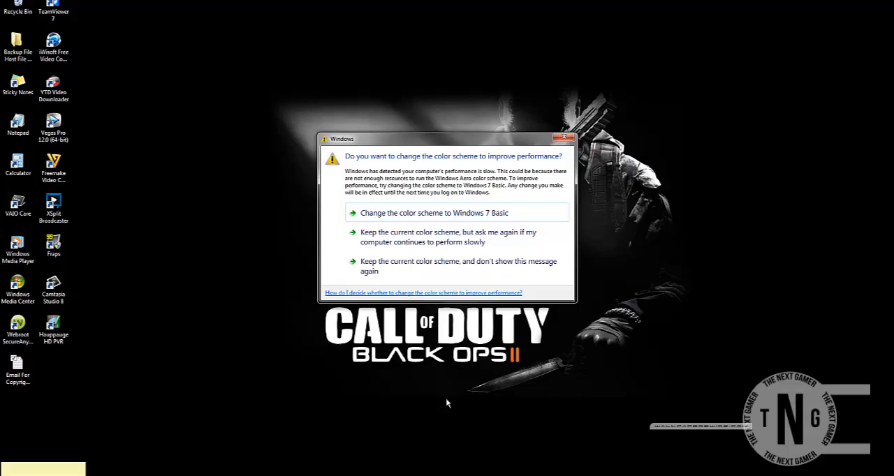
mouse_move(414, 293)
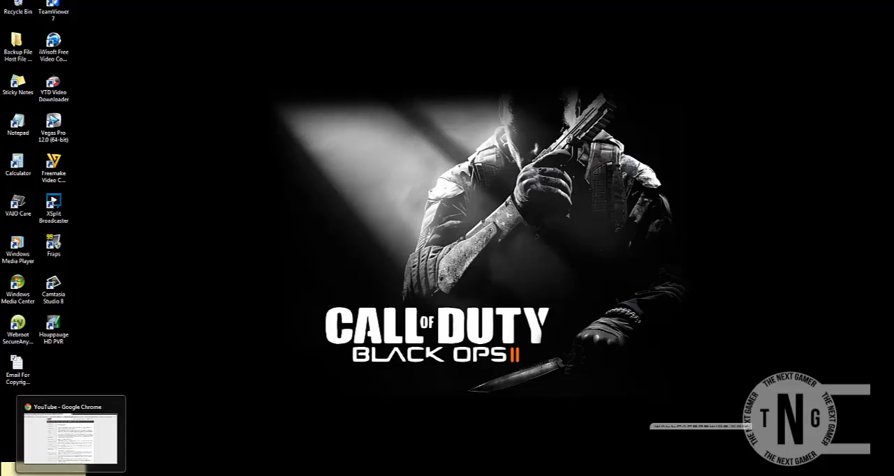
Step: Restore the Chrome window showing the copyright.gov Service Provider Agents 'A' listings
click(70, 433)
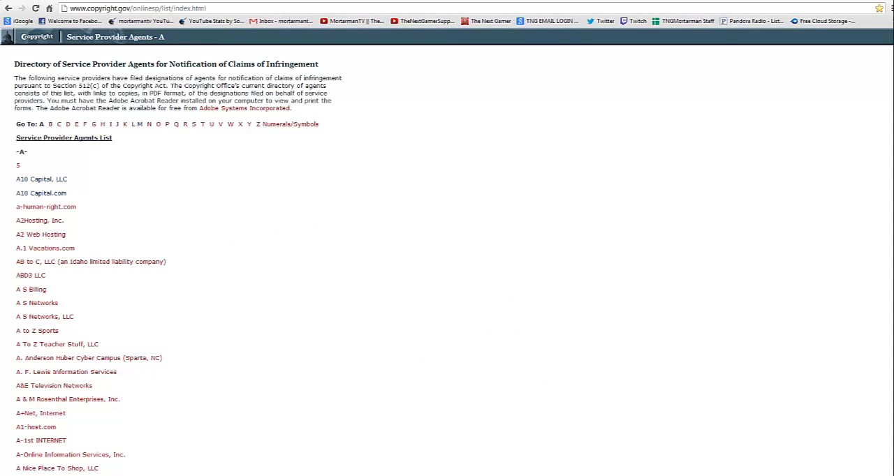
mouse_move(199, 193)
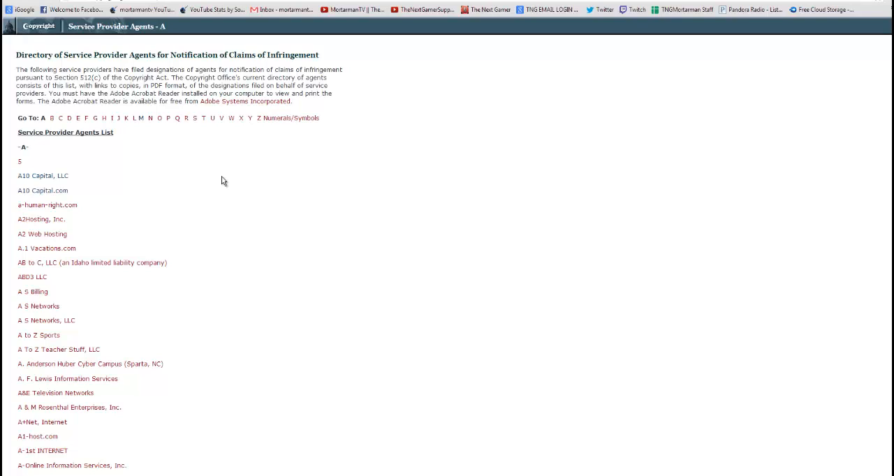
mouse_move(233, 173)
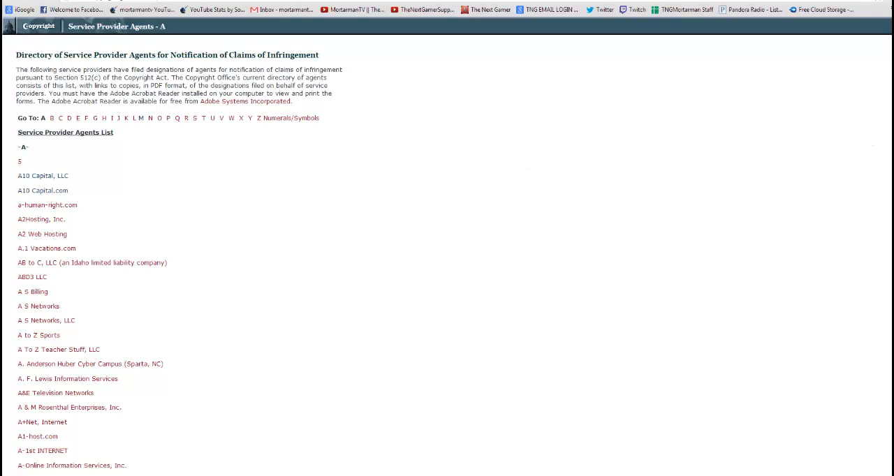
mouse_move(371, 118)
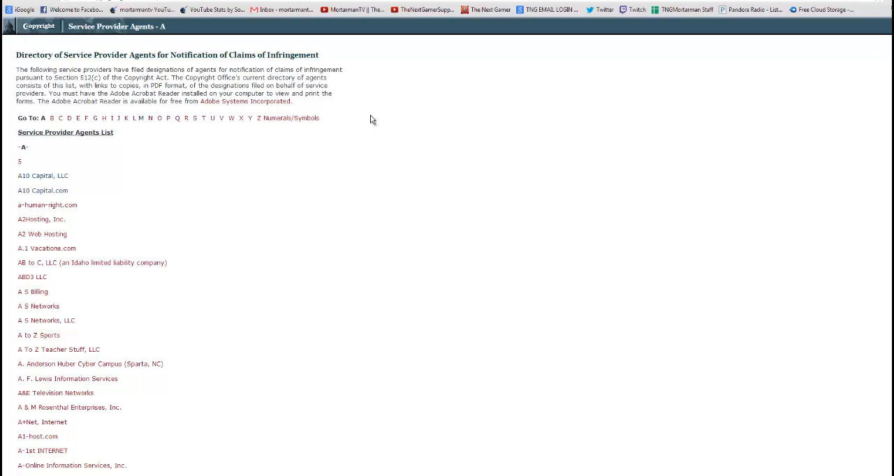
mouse_move(141, 121)
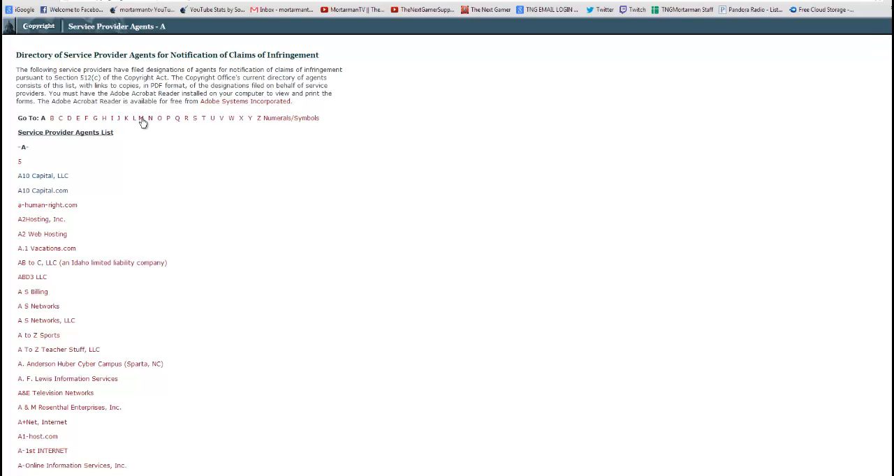
Step: Jump to the M listings and scroll down to the Microsoft Corporation entry
click(132, 117)
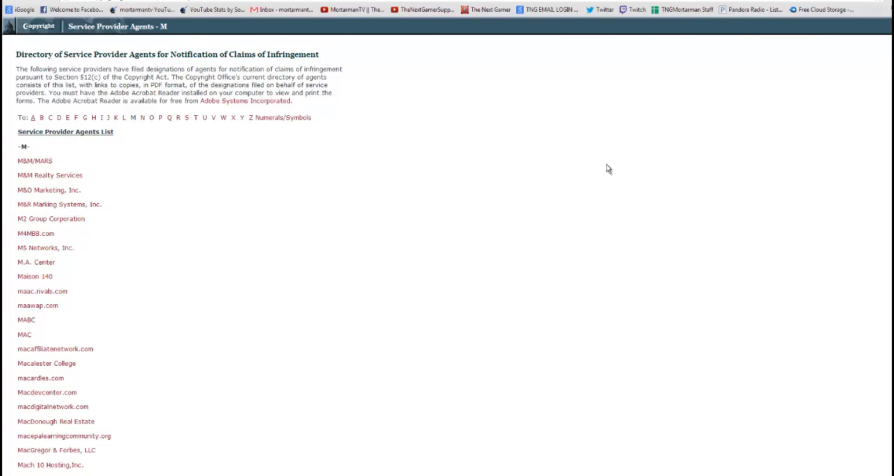
scroll(down, 3)
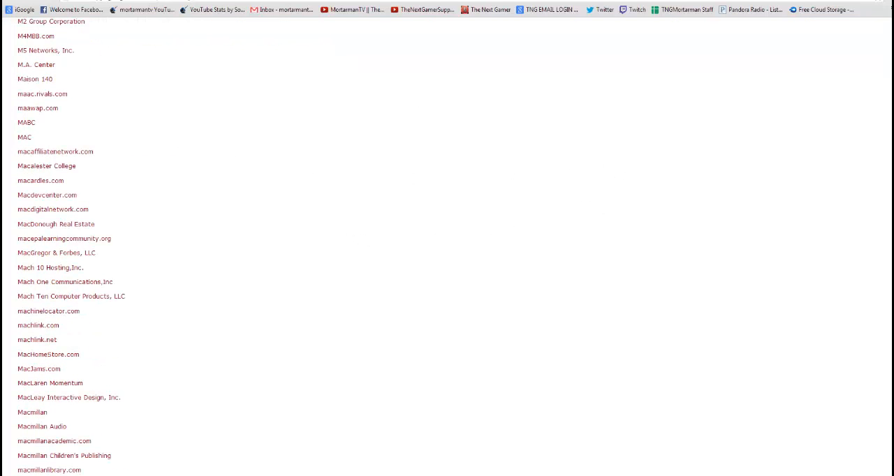
scroll(down, 3)
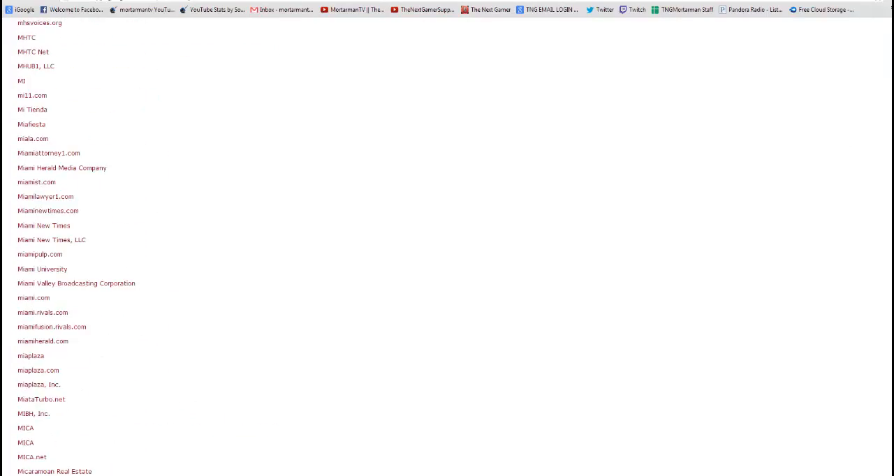
scroll(down, 3)
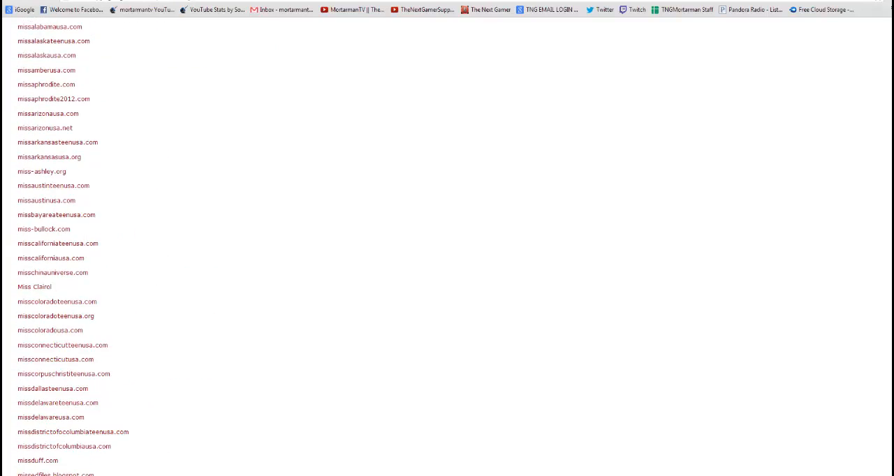
scroll(down, 3)
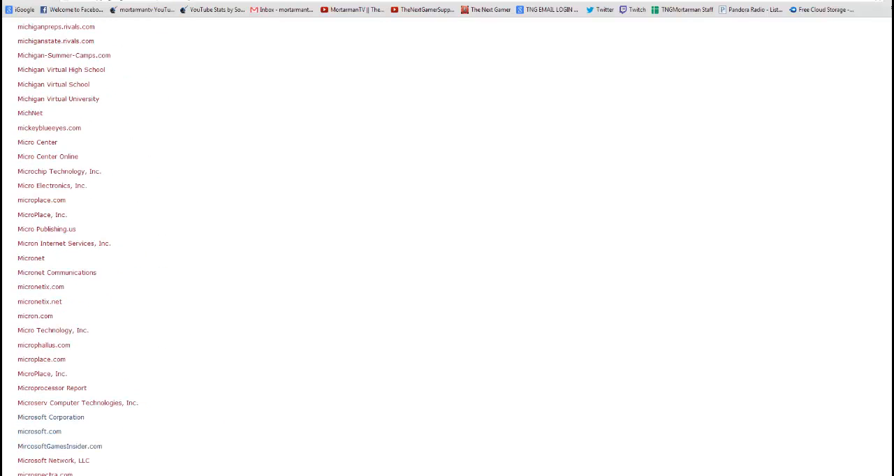
scroll(up, 3)
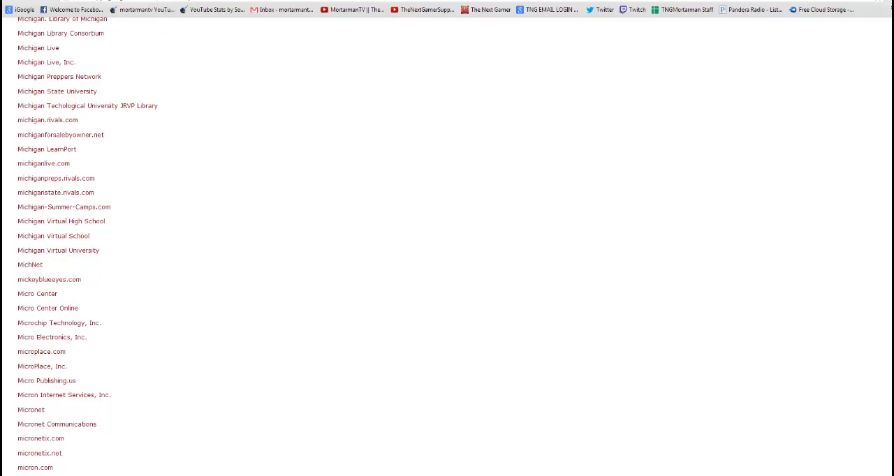
scroll(down, 3)
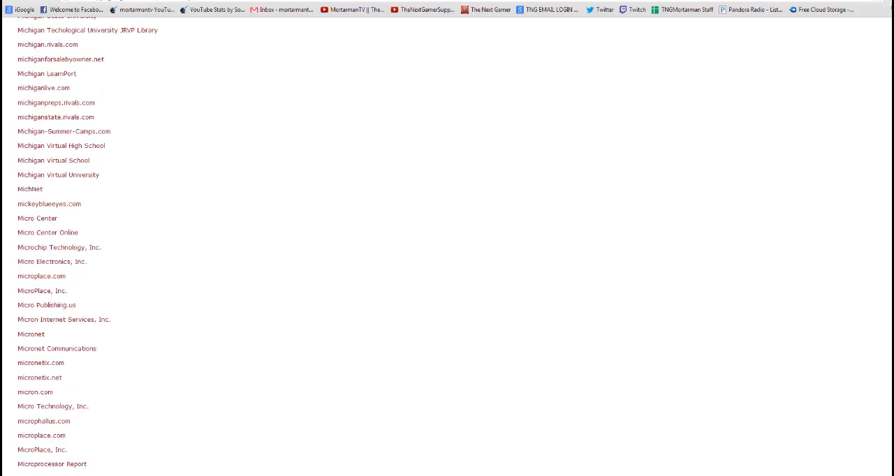
mouse_move(48, 419)
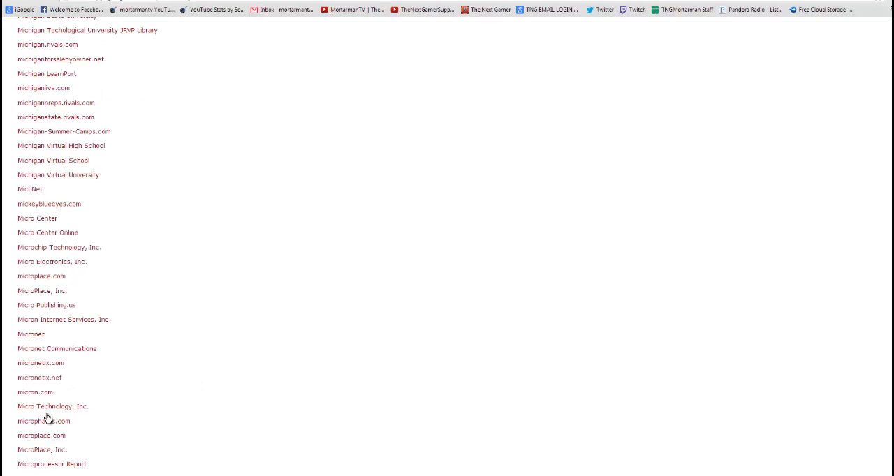
mouse_move(101, 424)
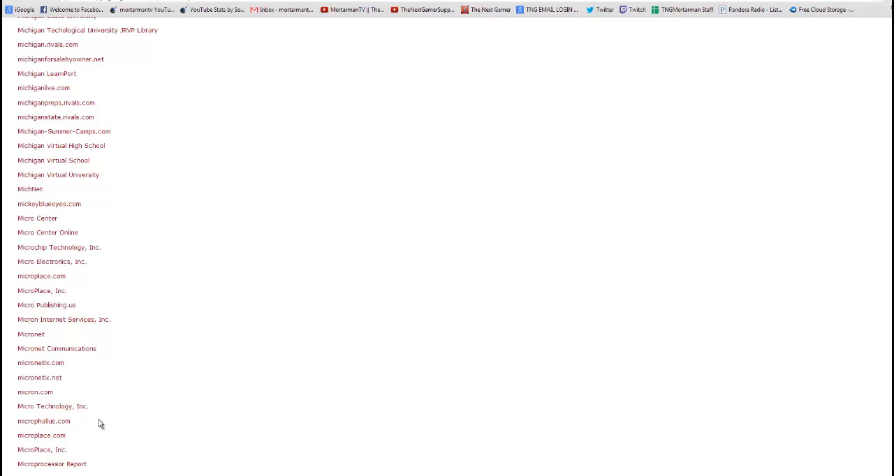
scroll(down, 3)
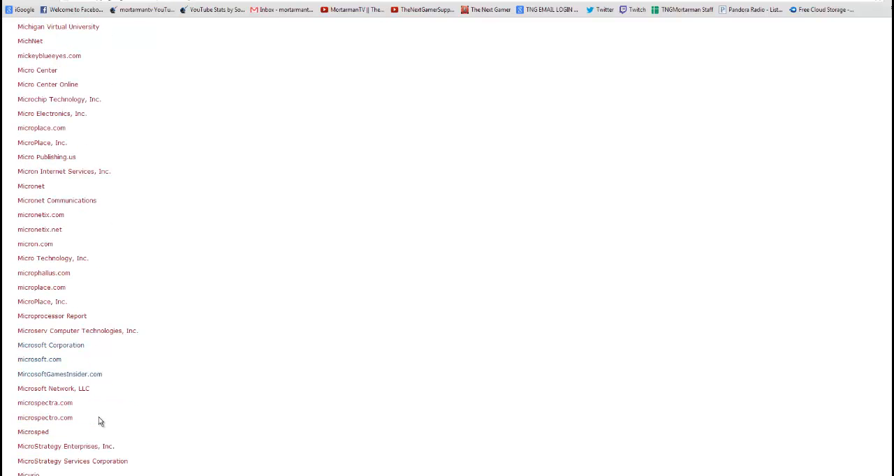
mouse_move(43, 347)
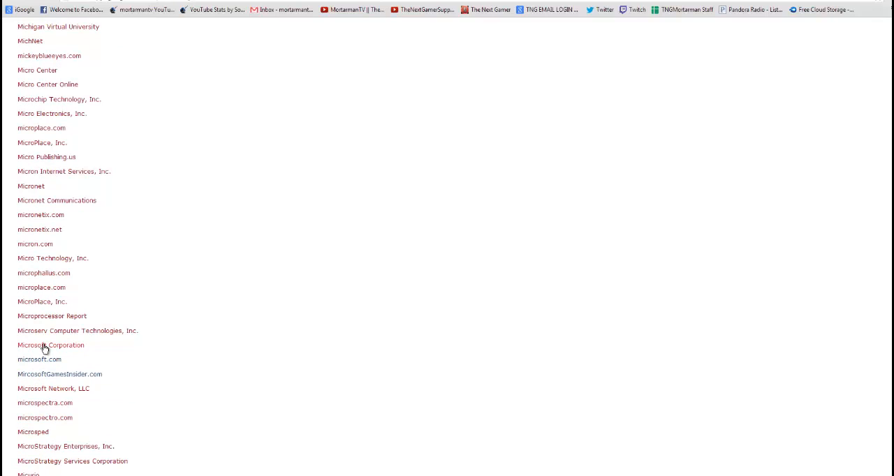
Step: Open Microsoft Corporation's scanned designation-of-agent document naming K. Carlson
click(50, 344)
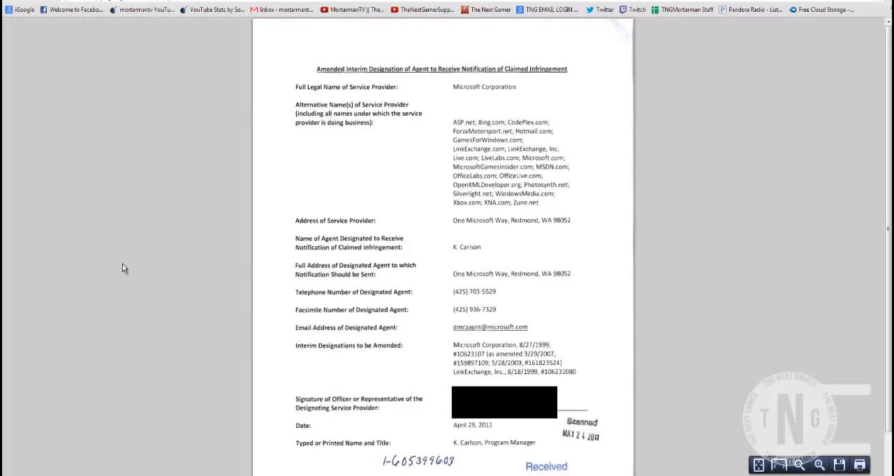
mouse_move(186, 236)
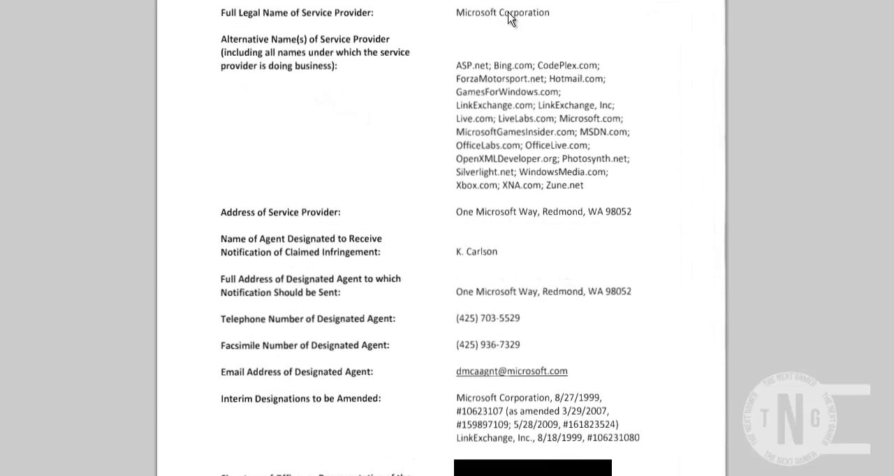
mouse_move(375, 221)
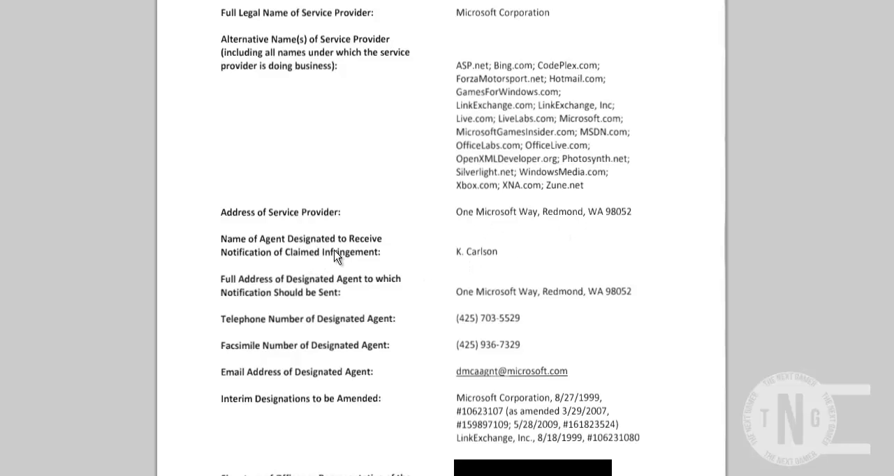
mouse_move(299, 264)
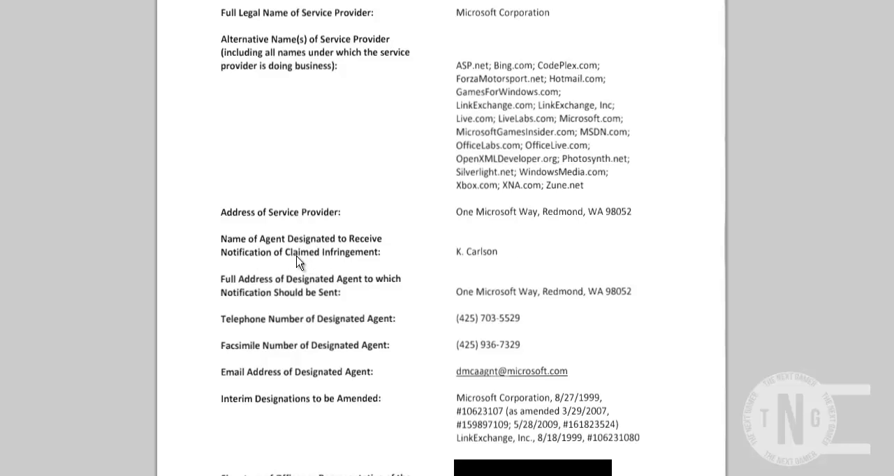
mouse_move(426, 319)
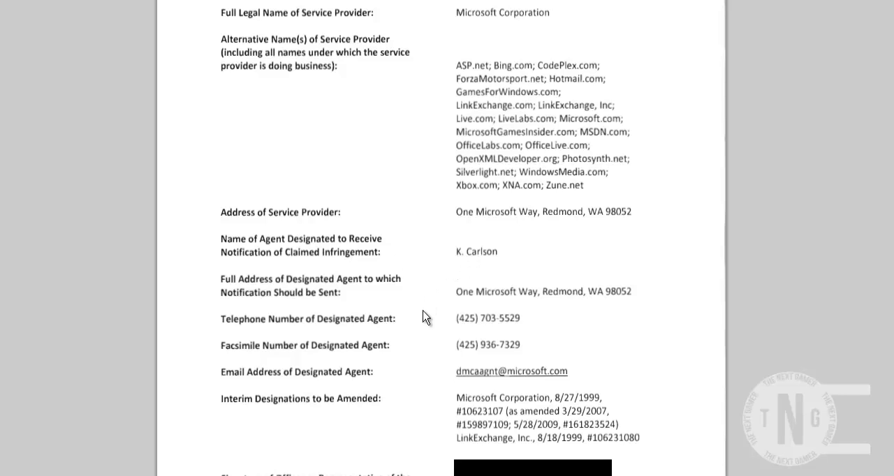
mouse_move(481, 349)
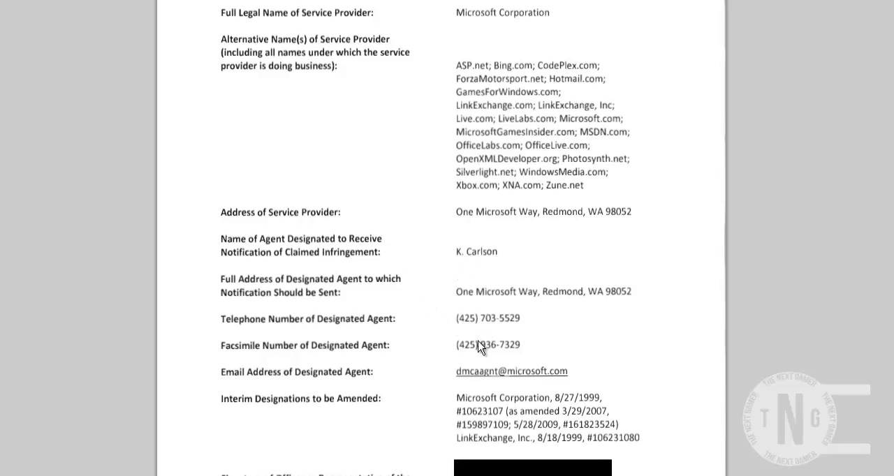
mouse_move(528, 377)
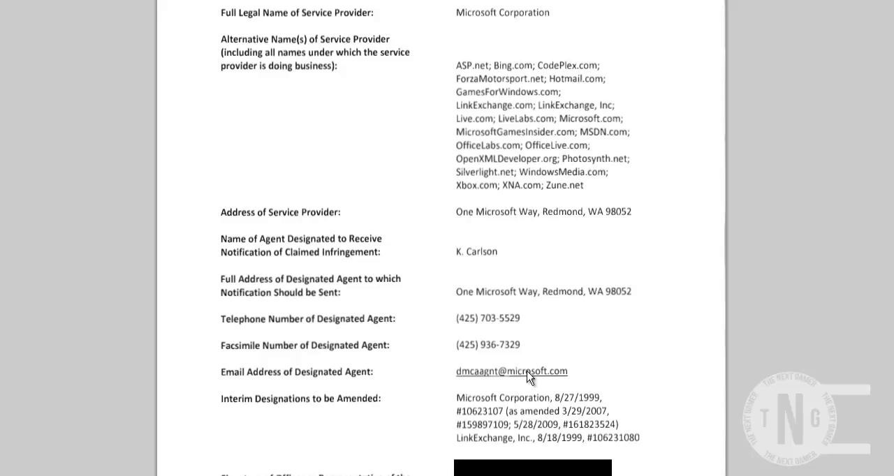
mouse_move(464, 380)
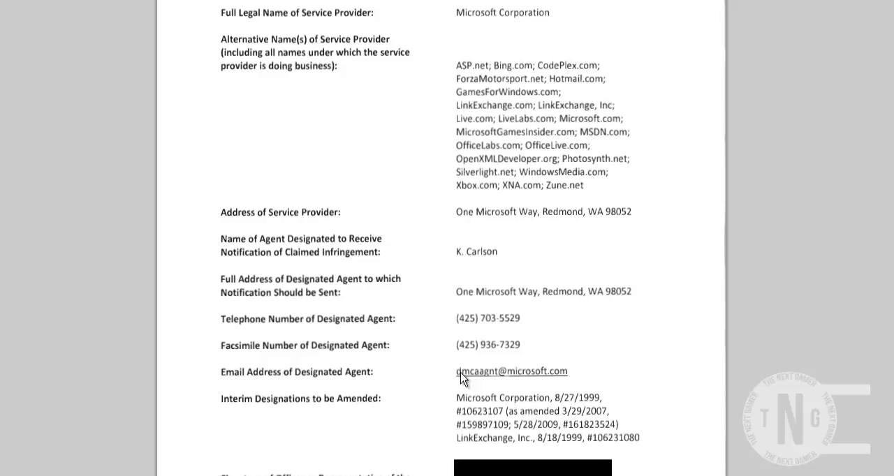
mouse_move(434, 376)
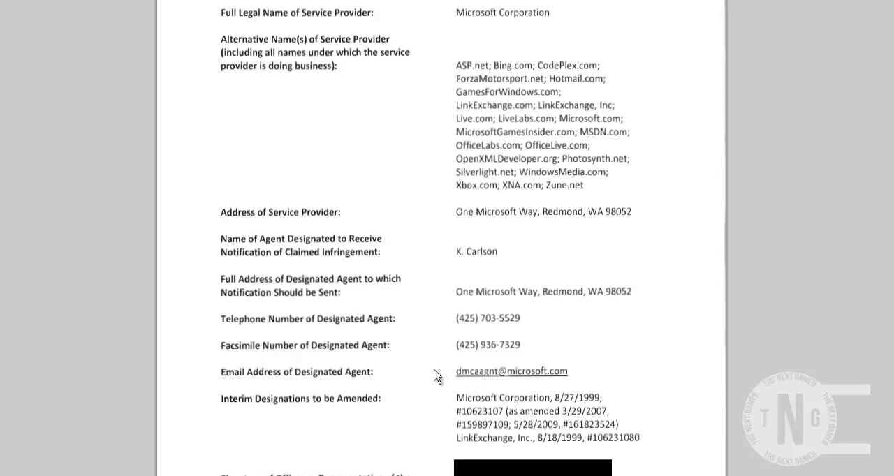
mouse_move(475, 379)
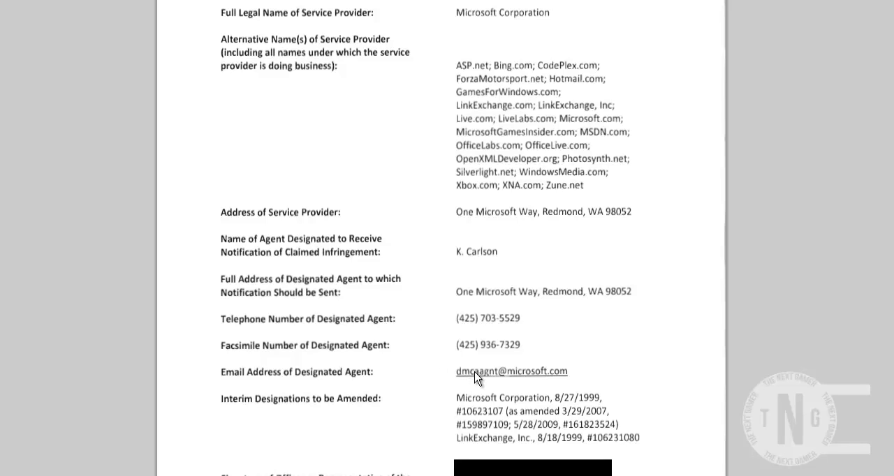
mouse_move(486, 356)
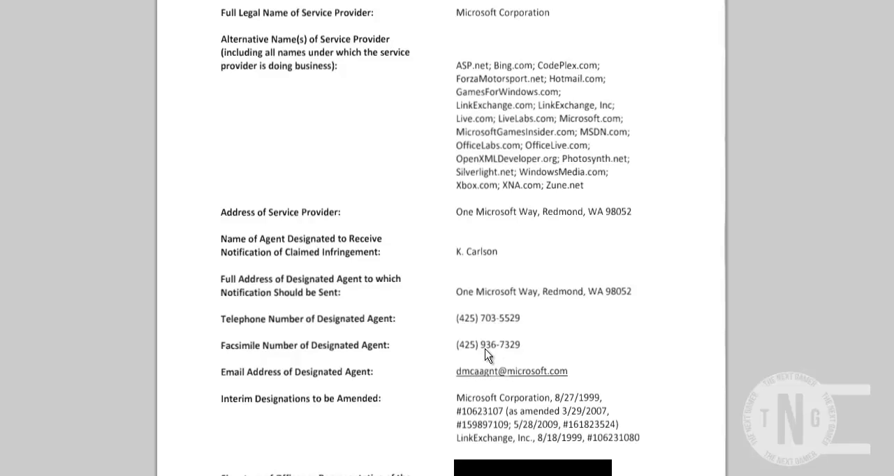
mouse_move(550, 382)
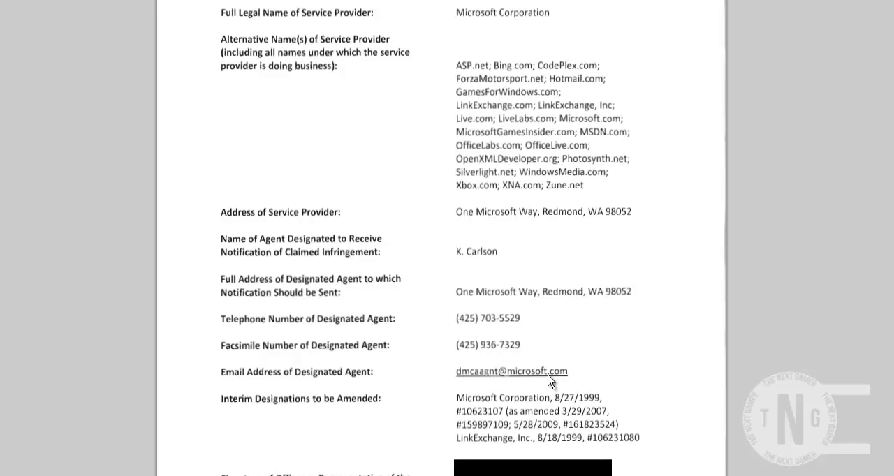
mouse_move(754, 327)
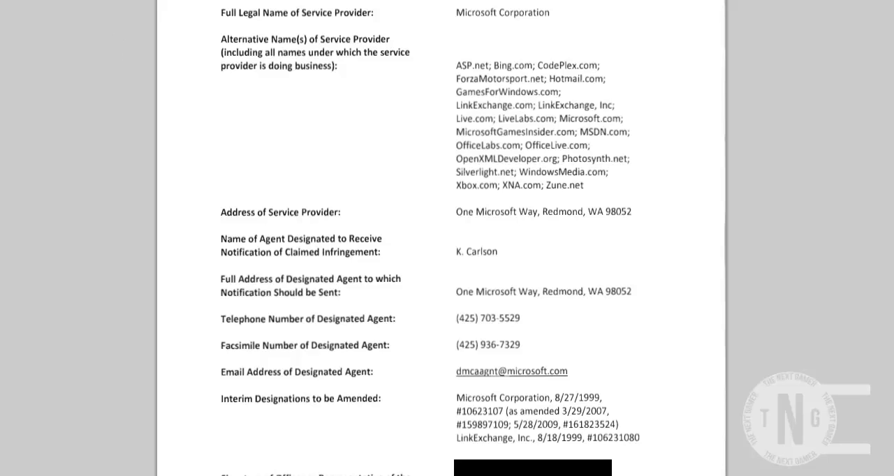
mouse_move(89, 6)
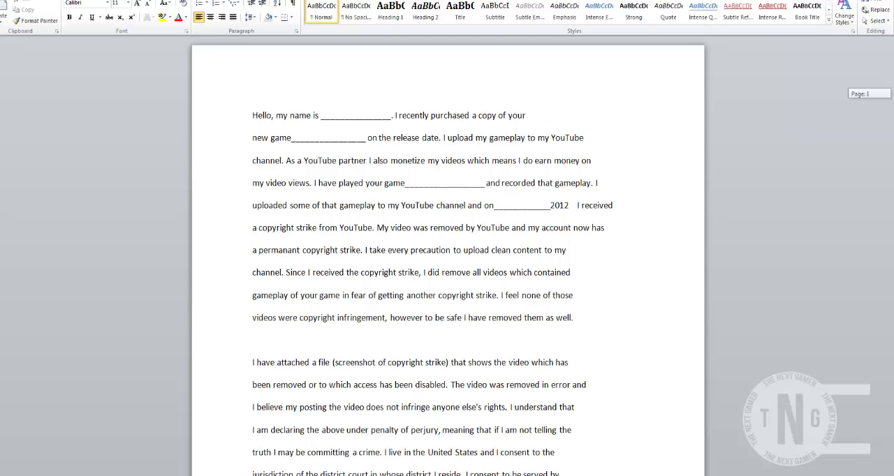
Step: Read the counter-notice letter template down to its channel URL, email and phone lines
scroll(up, 3)
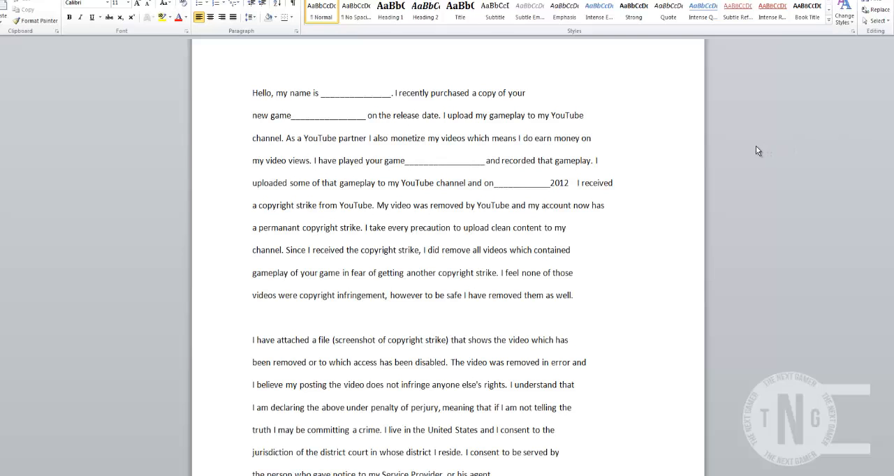
click(252, 92)
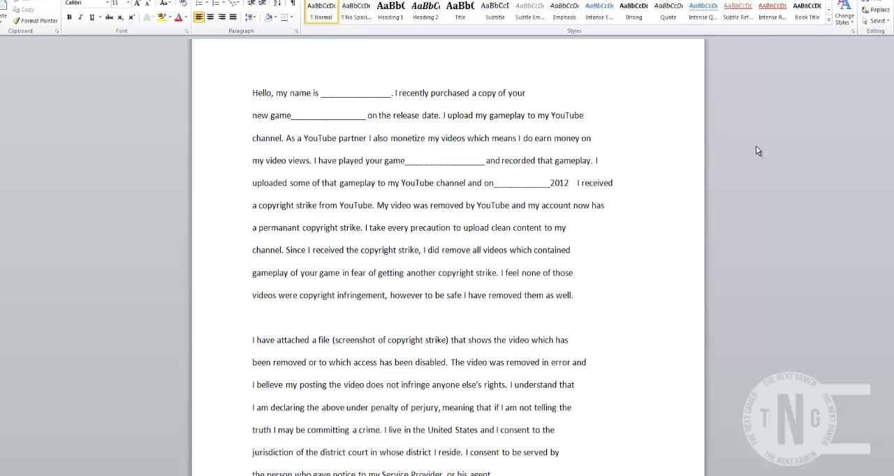
mouse_move(882, 132)
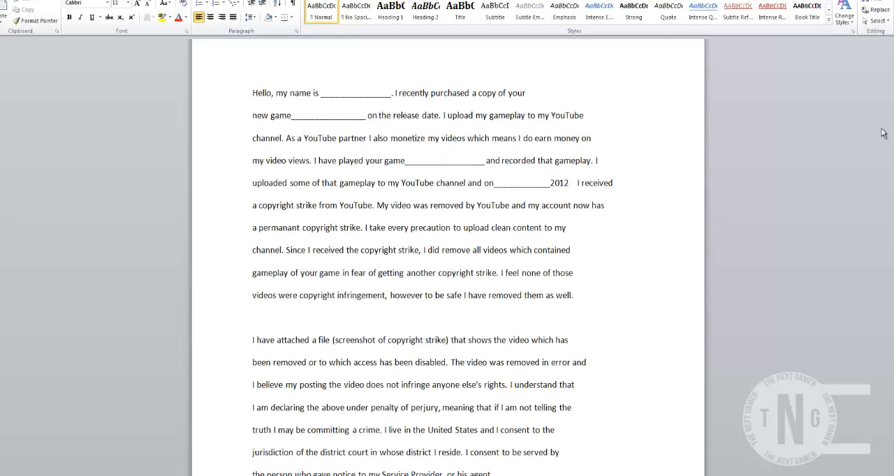
scroll(down, 3)
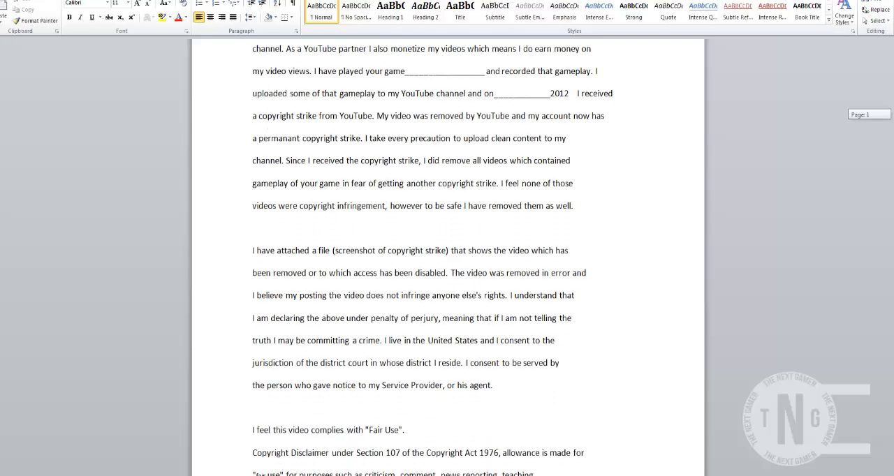
scroll(up, 3)
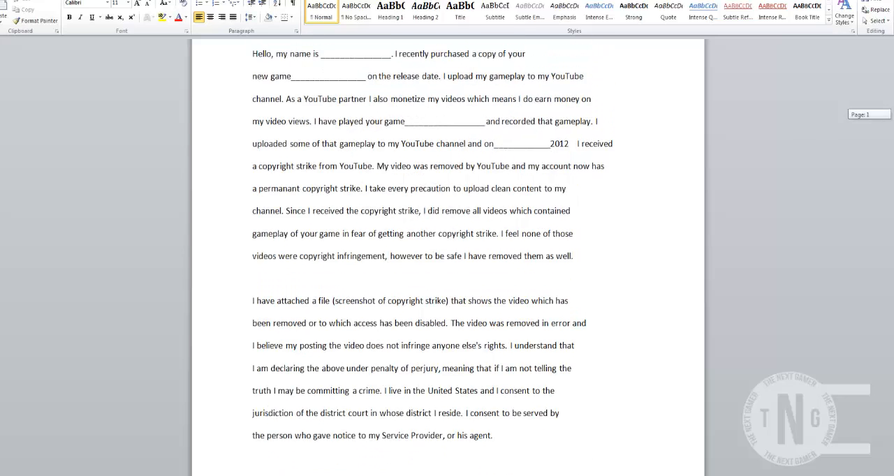
scroll(down, 3)
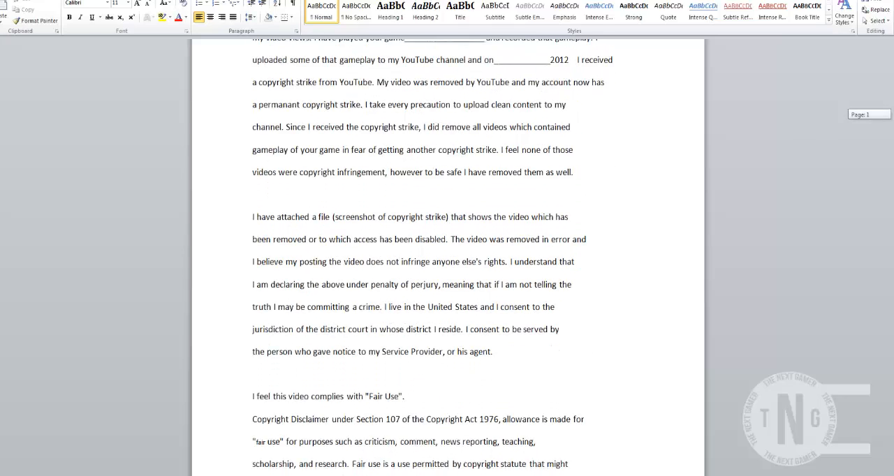
scroll(down, 3)
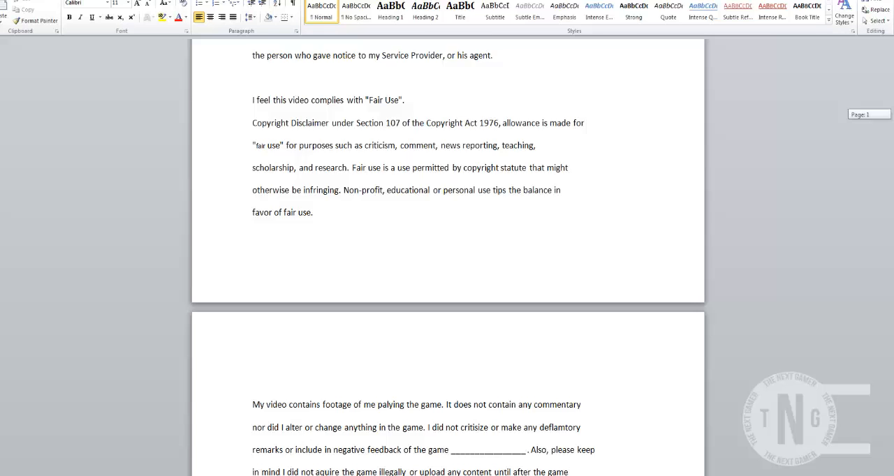
scroll(down, 3)
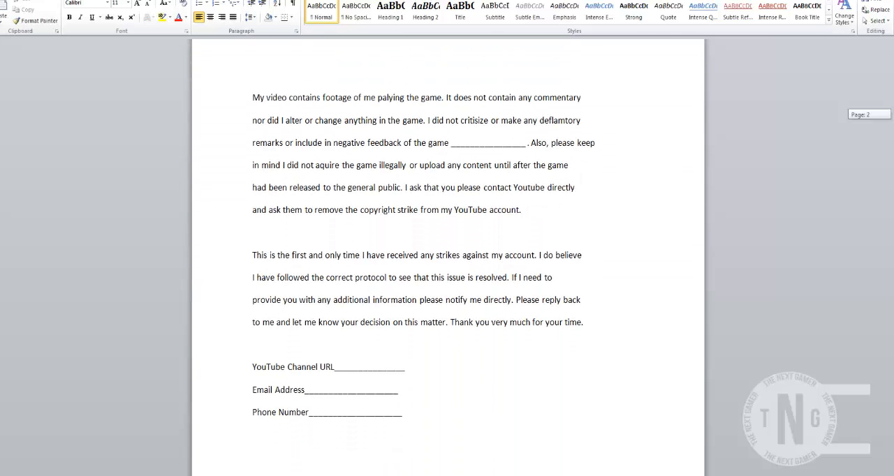
scroll(up, 3)
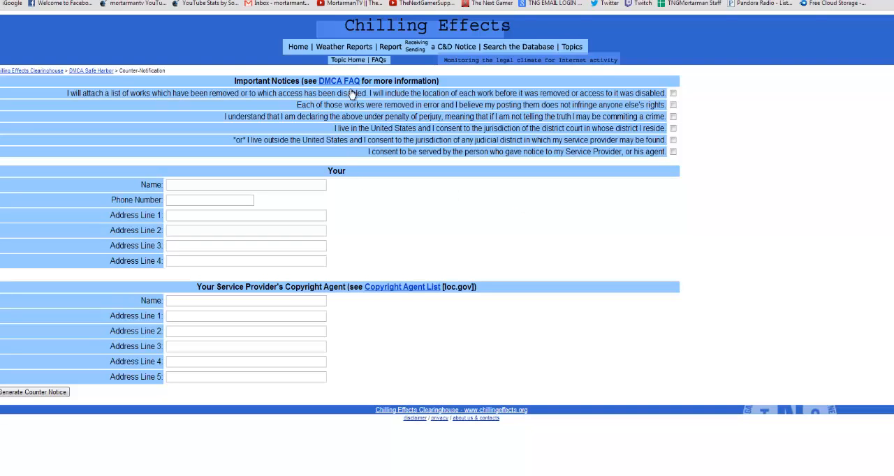
mouse_move(220, 103)
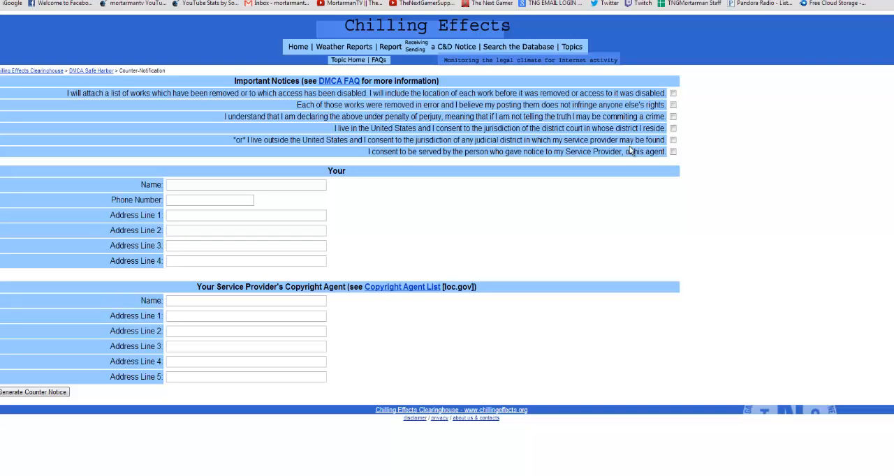
mouse_move(514, 192)
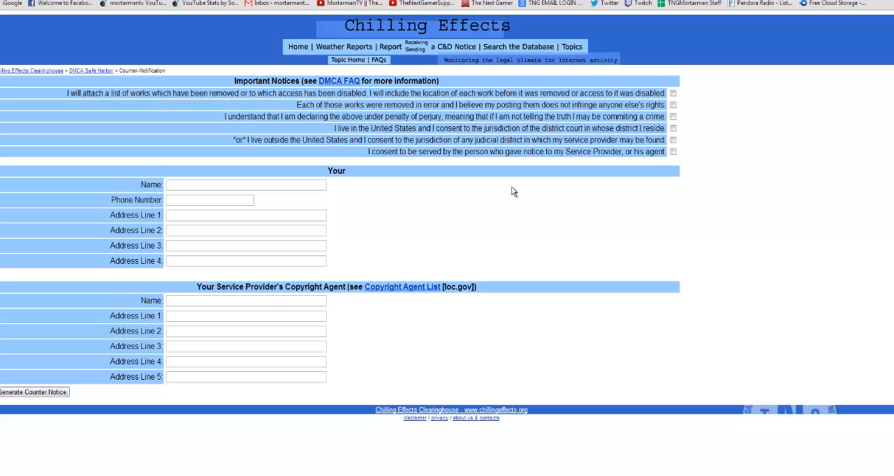
mouse_move(218, 40)
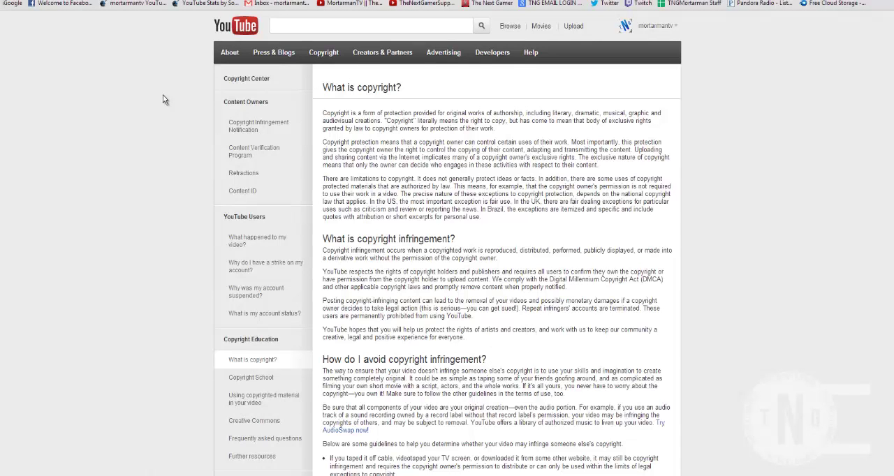
Step: Scroll through the 'What is copyright?' article to its examples of copyrighted works and back to the top
scroll(down, 3)
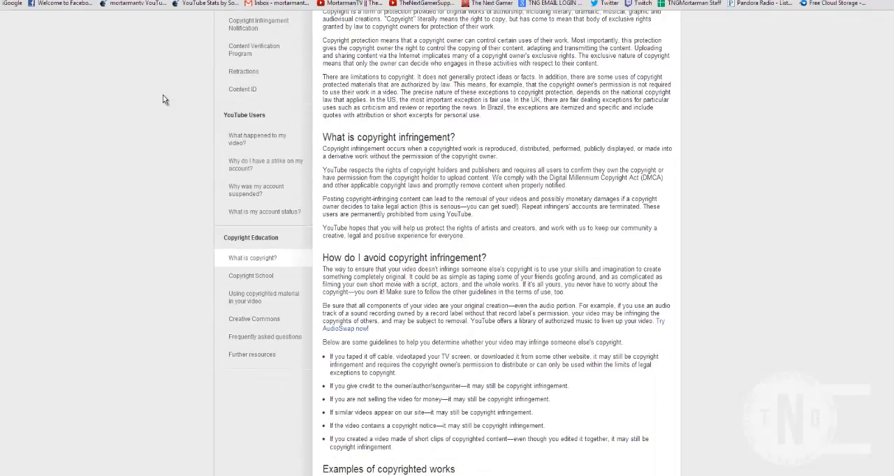
scroll(down, 3)
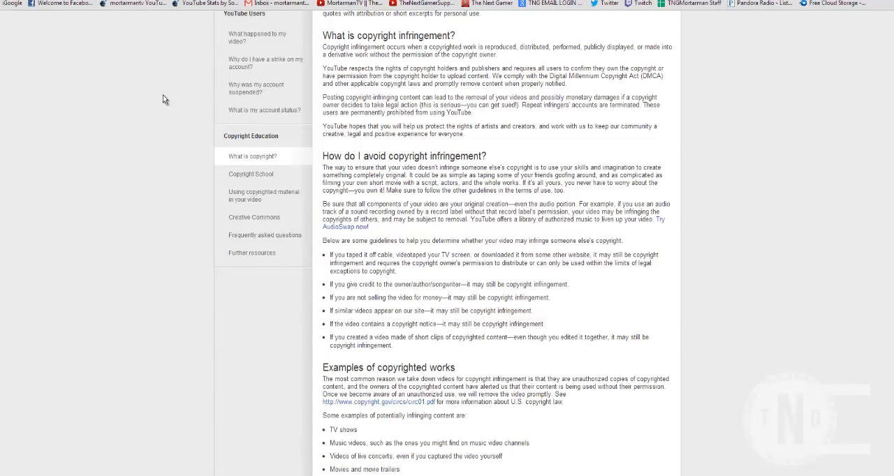
scroll(down, 3)
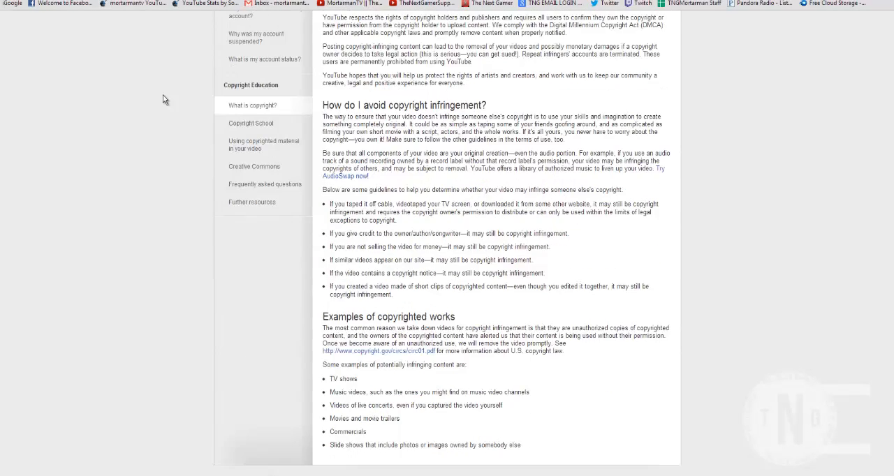
scroll(up, 3)
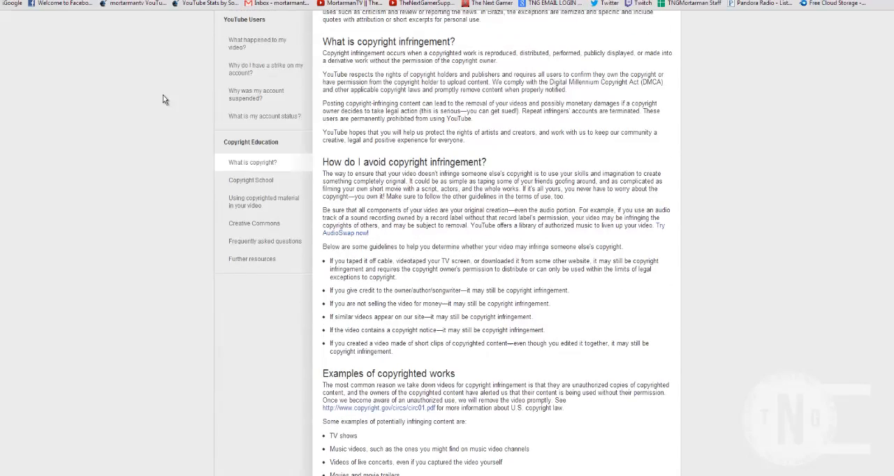
scroll(up, 3)
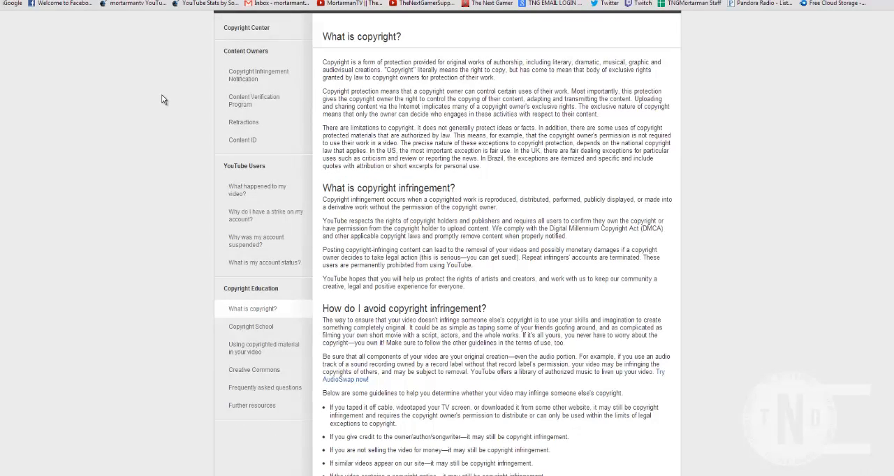
scroll(down, 3)
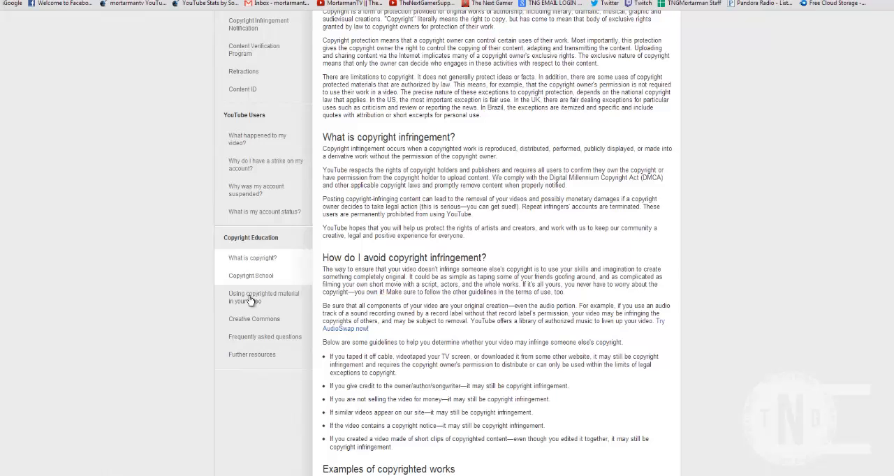
scroll(up, 3)
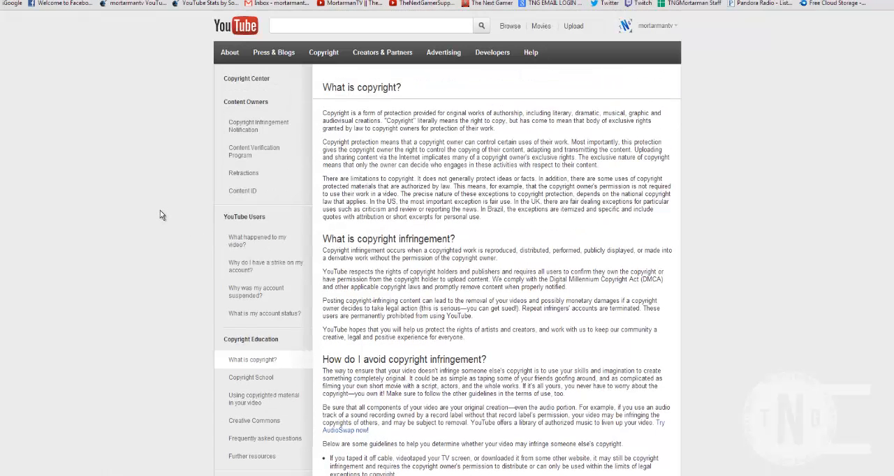
mouse_move(178, 106)
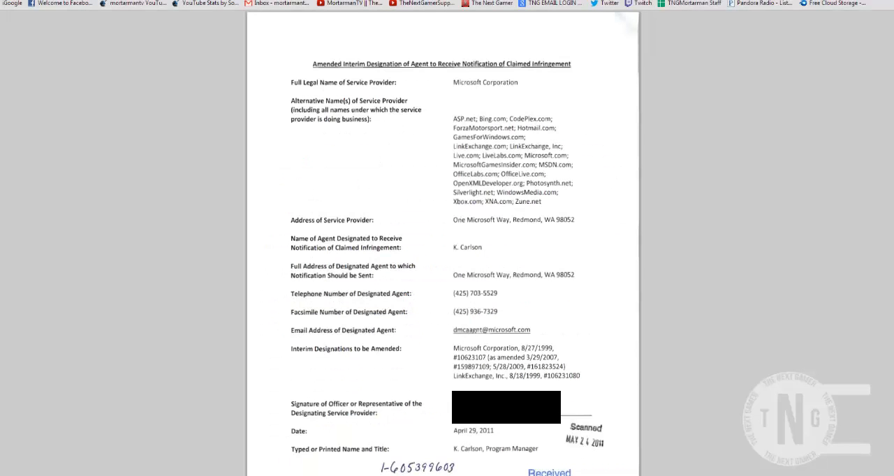
mouse_move(208, 180)
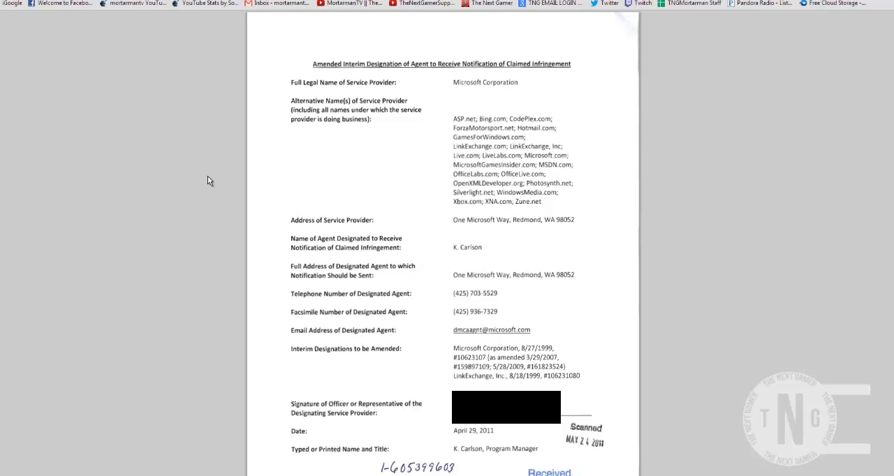
mouse_move(208, 182)
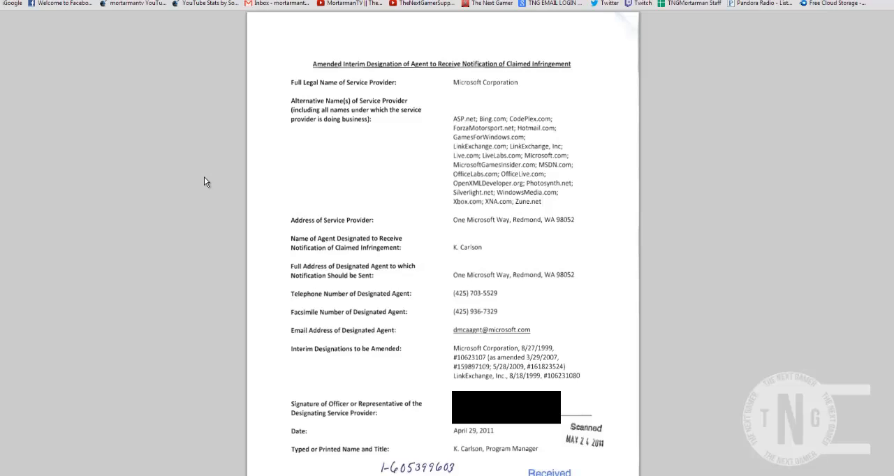
mouse_move(241, 36)
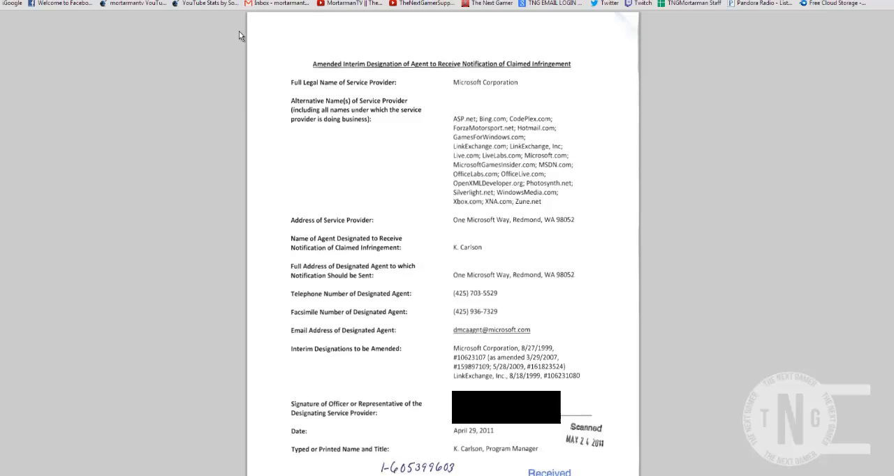
mouse_move(173, 76)
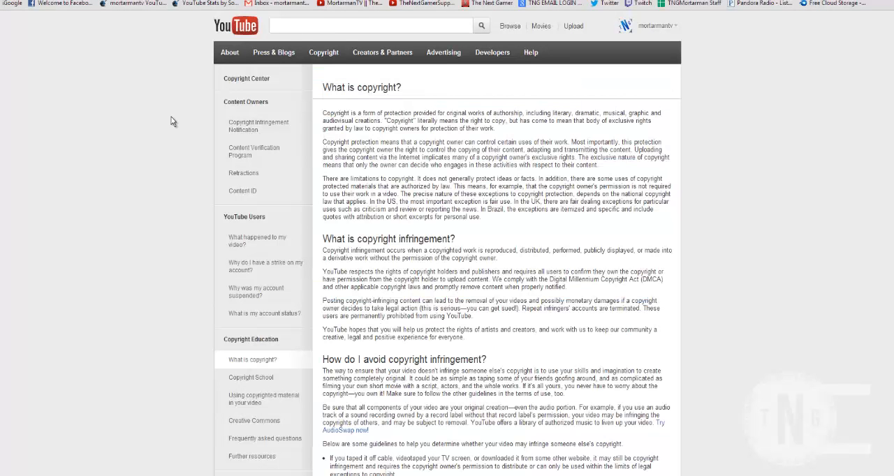
mouse_move(162, 125)
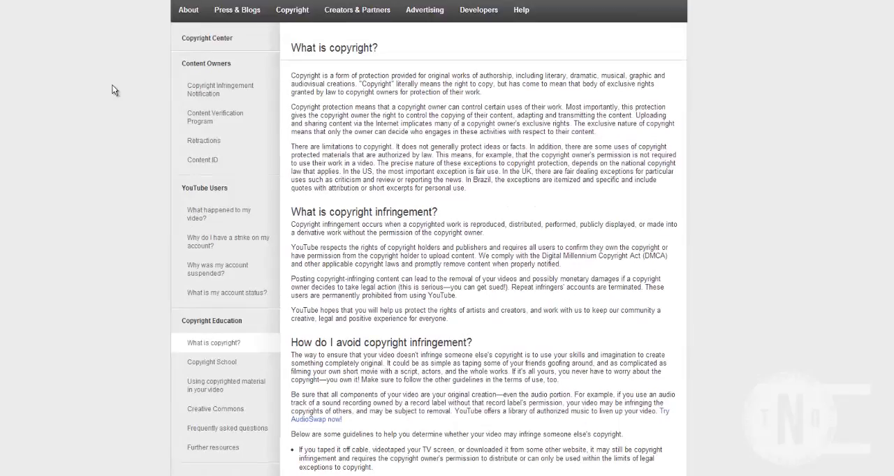
Step: Scroll the 'What is copyright?' article down to the avoiding-infringement section
scroll(down, 3)
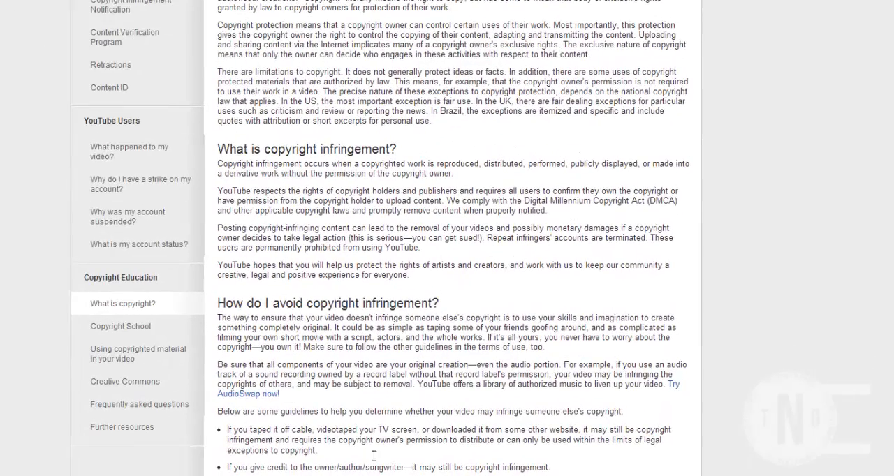